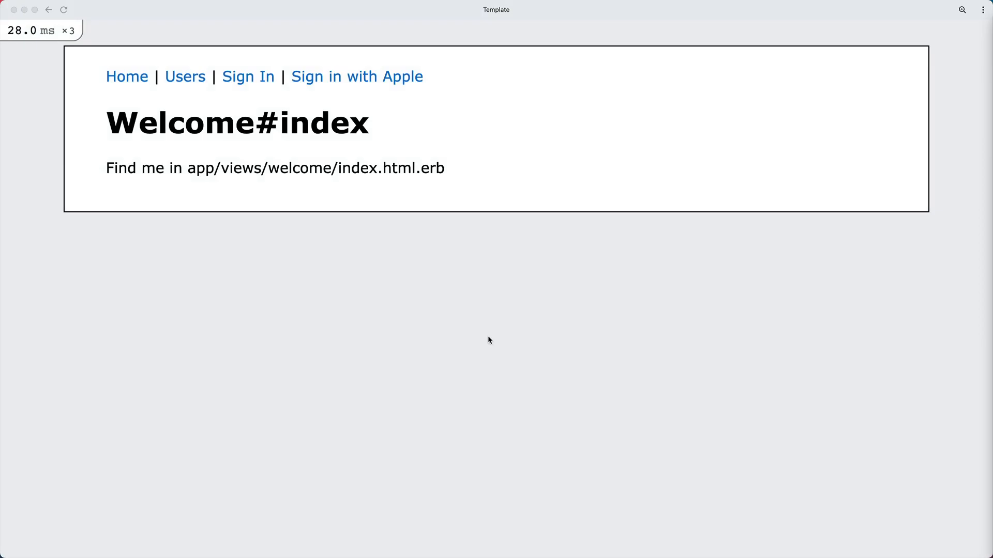
pyautogui.moveTo(352, 107)
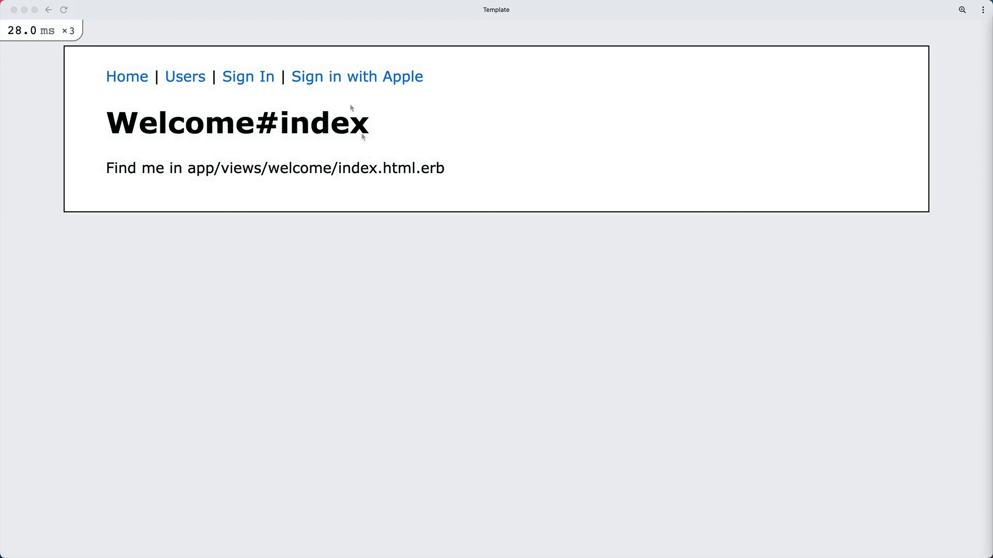
pyautogui.moveTo(330, 88)
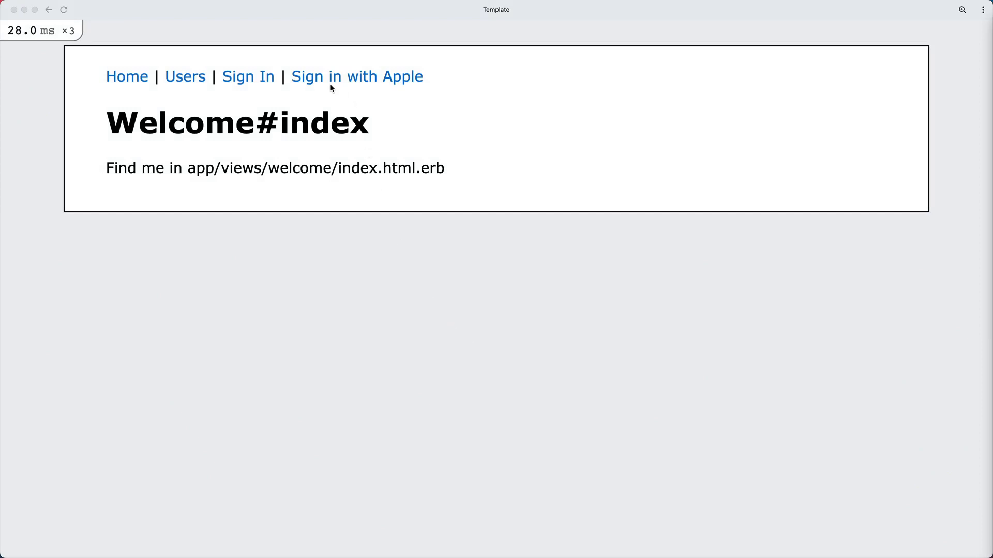
pyautogui.moveTo(249, 83)
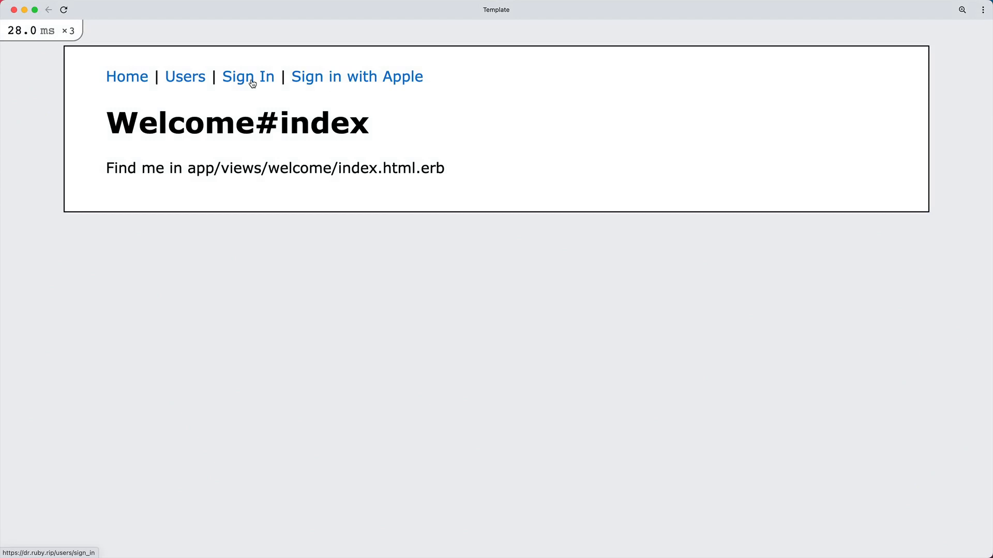
pyautogui.moveTo(346, 82)
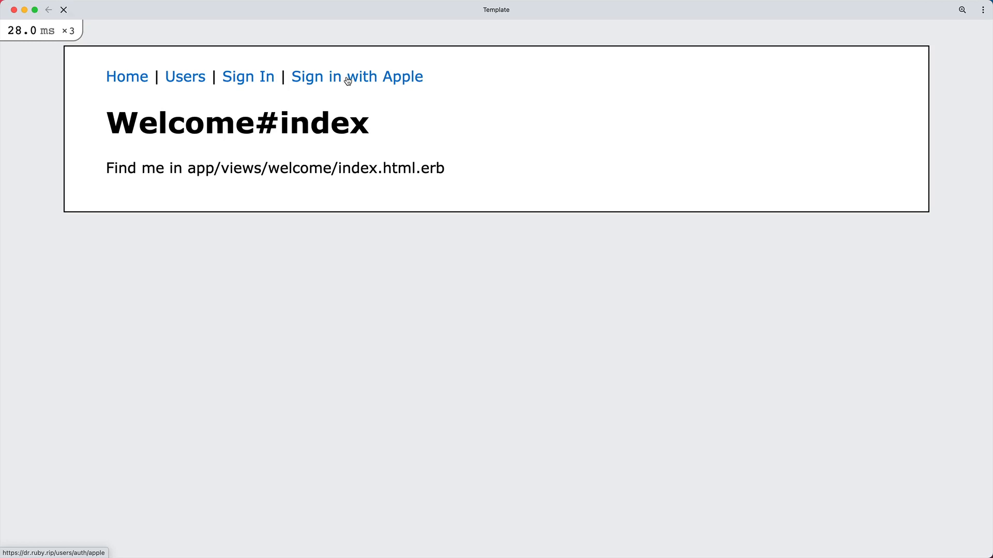
pyautogui.click(356, 77)
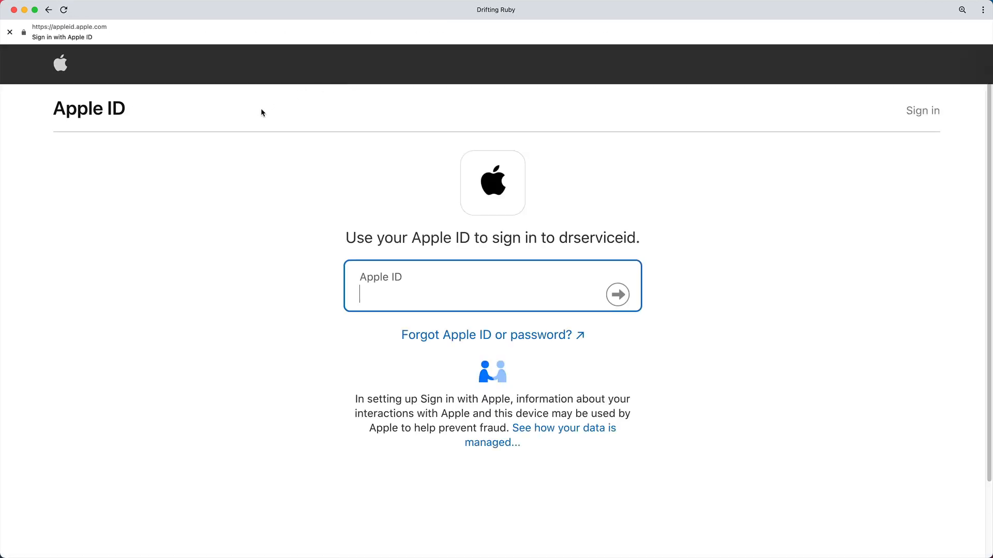
pyautogui.moveTo(261, 112)
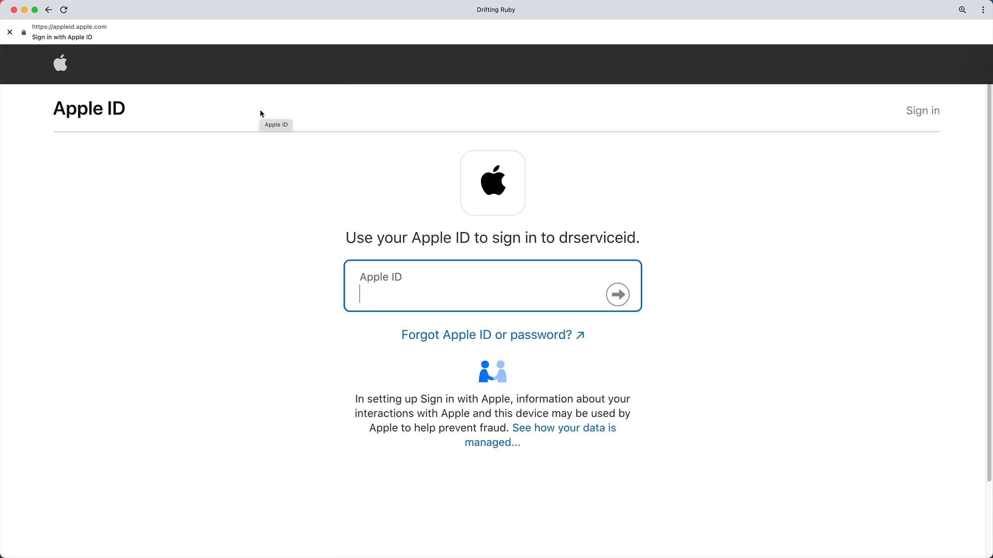
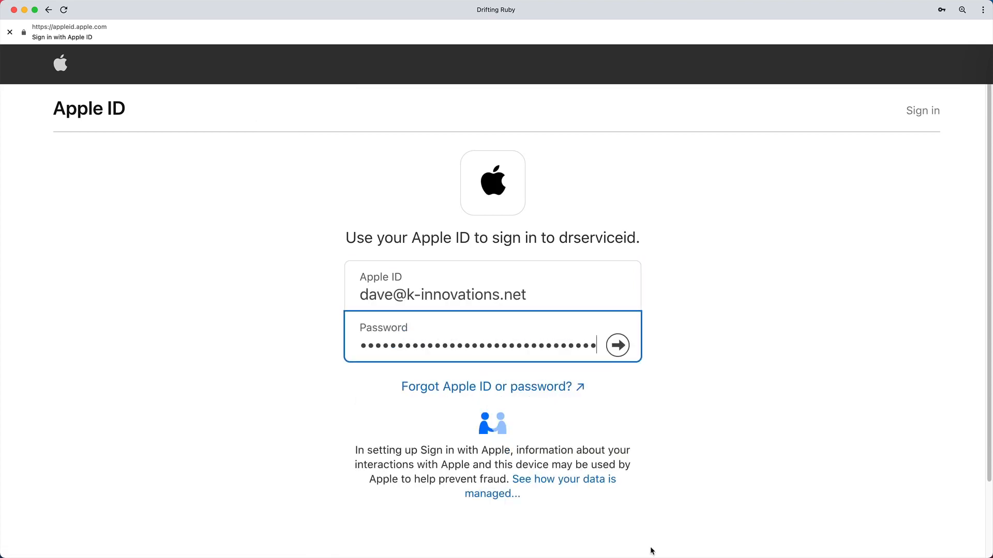
pyautogui.click(616, 345)
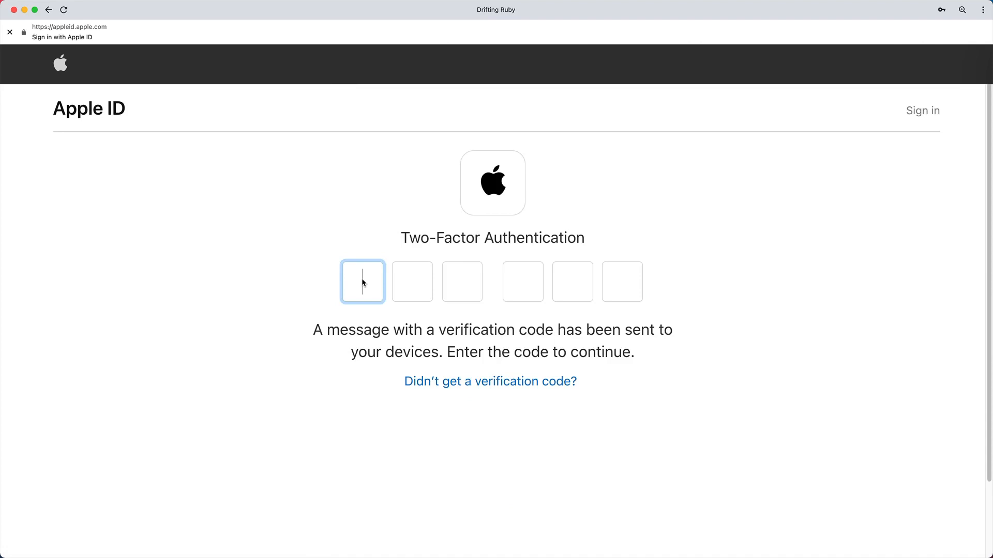
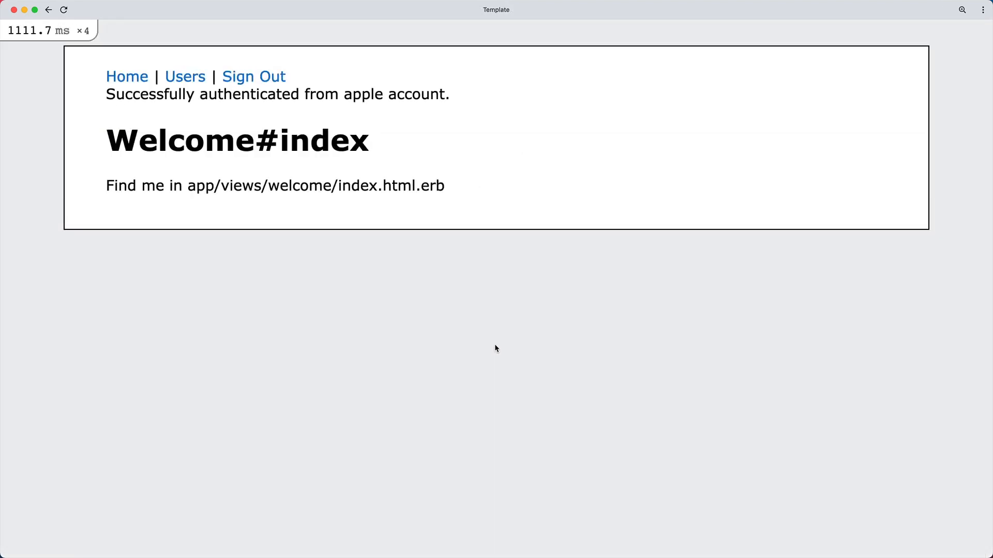
pyautogui.moveTo(189, 97)
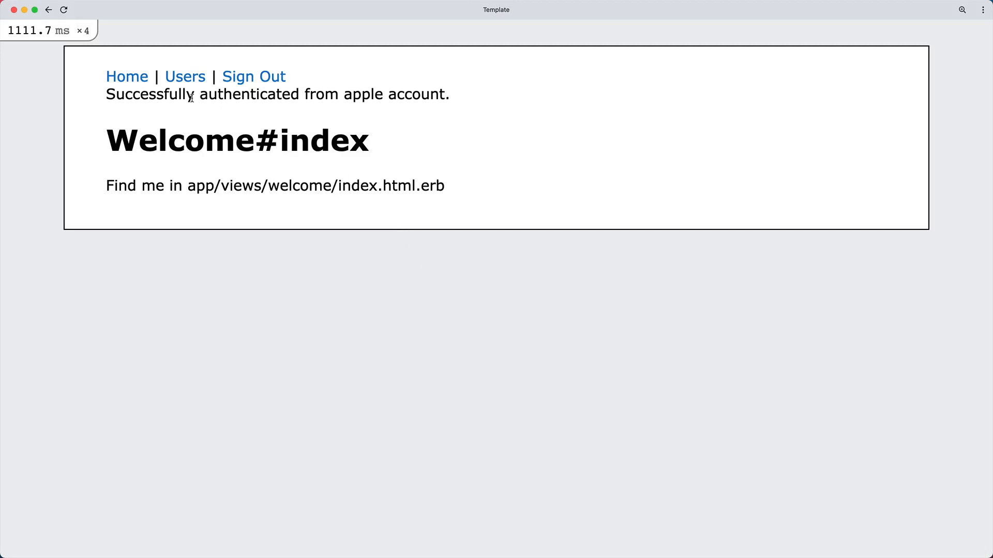
pyautogui.click(184, 76)
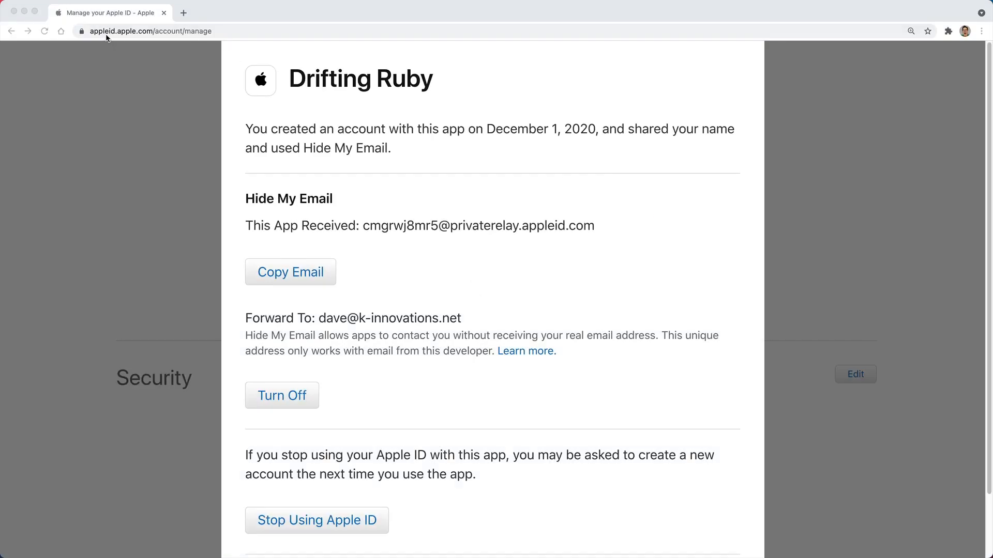
pyautogui.moveTo(109, 39)
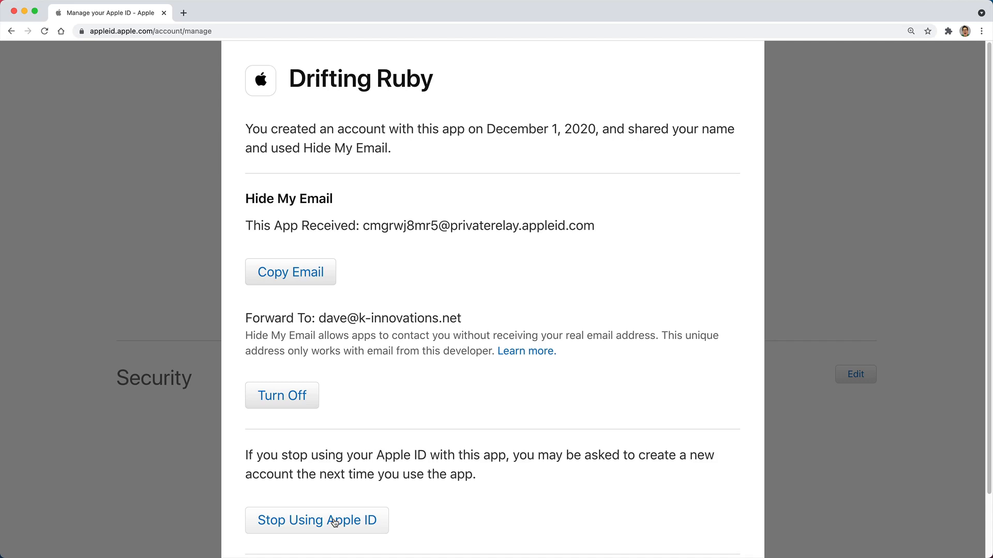
pyautogui.moveTo(308, 448)
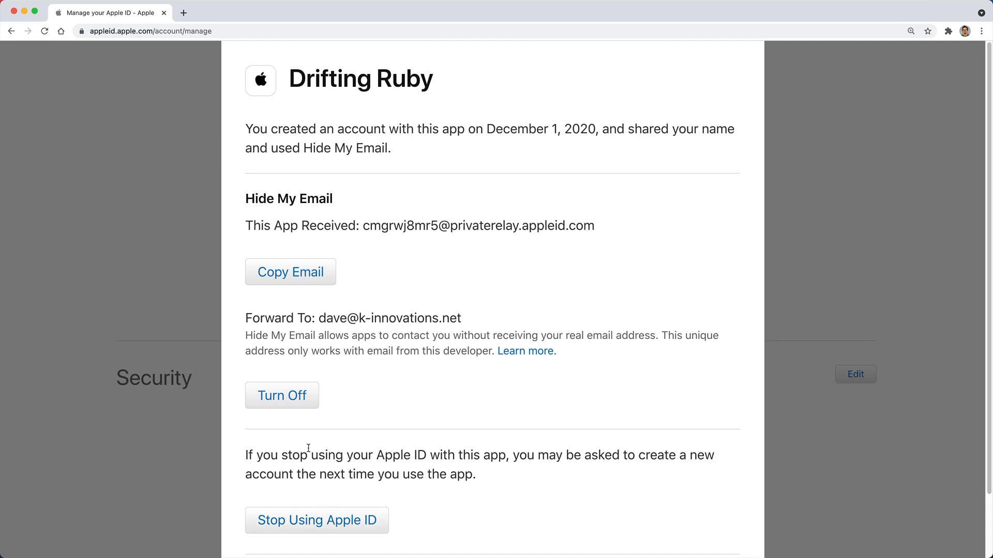
# Turn off Hide My Email forwarding for Drifting Ruby on appleid.apple.com.
pyautogui.click(281, 395)
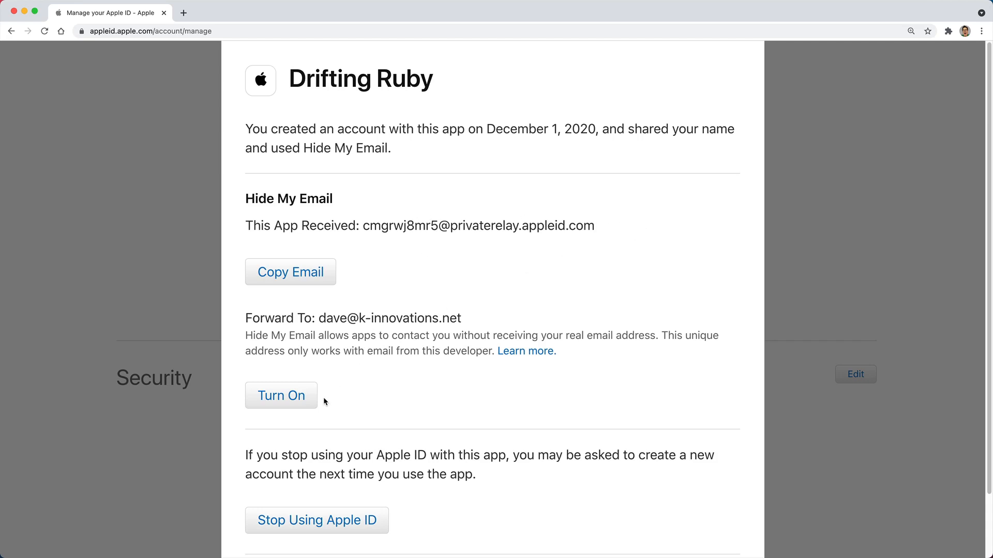
pyautogui.moveTo(281, 395)
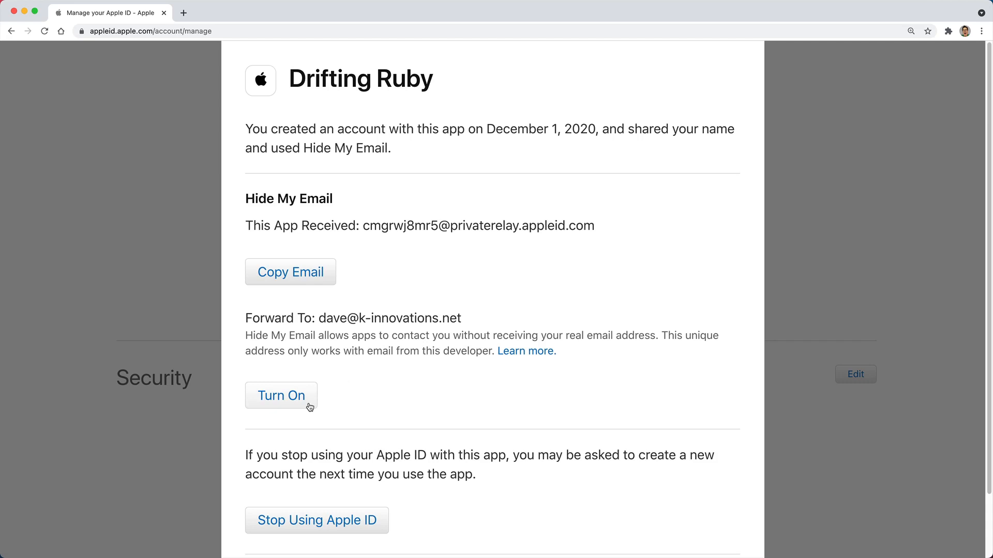
pyautogui.scroll(-3)
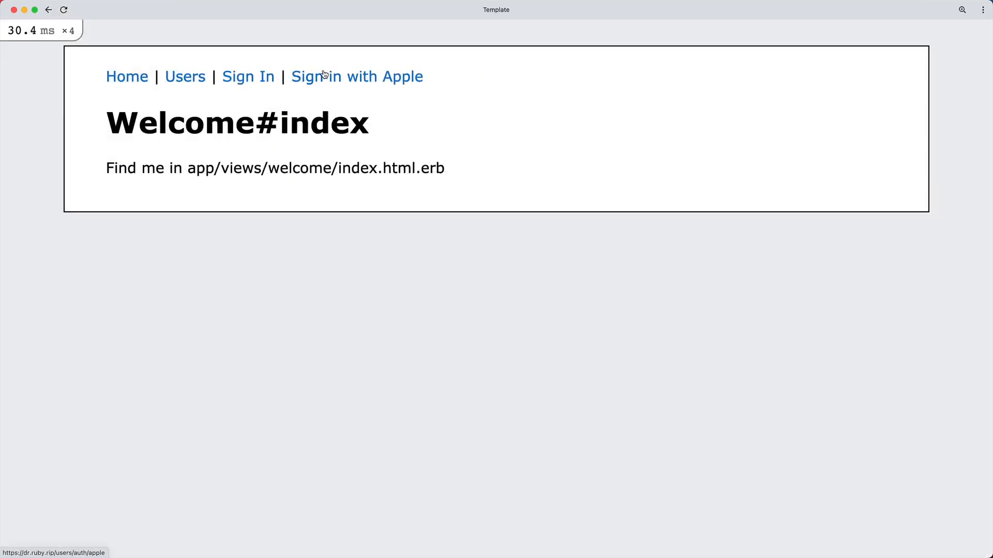
# Re-authenticate with Apple and approve the drserviceid account using Hide My Email.
pyautogui.click(357, 76)
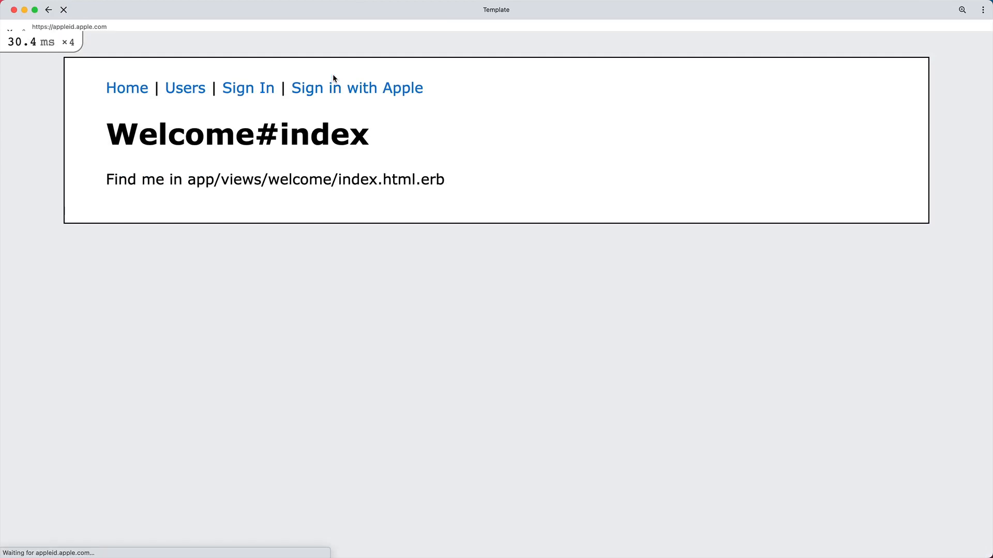
pyautogui.click(356, 87)
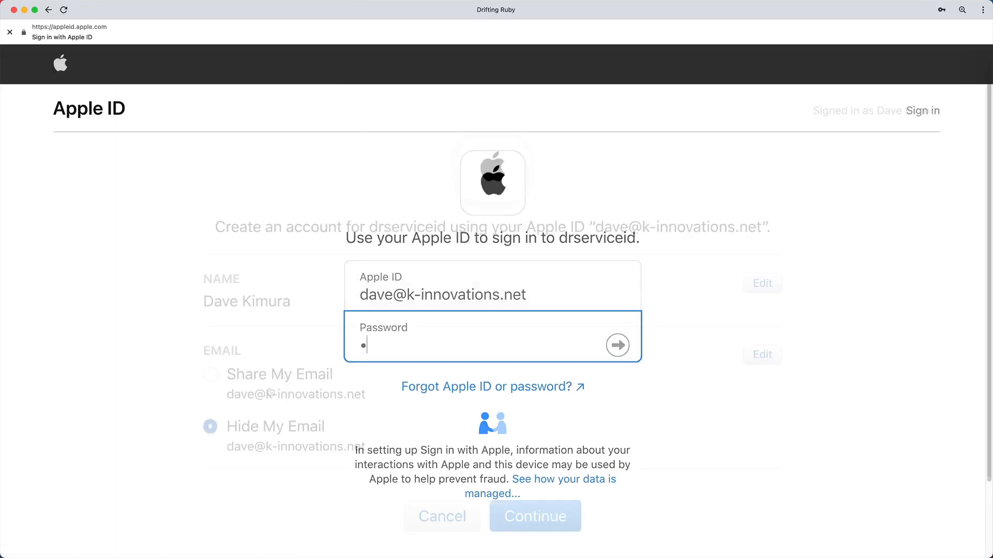
pyautogui.click(617, 344)
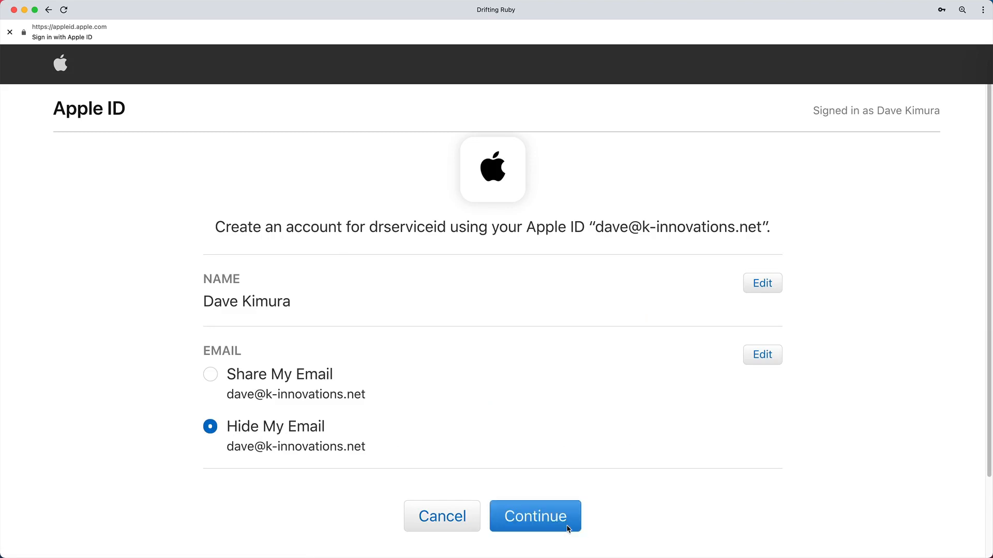
pyautogui.click(535, 516)
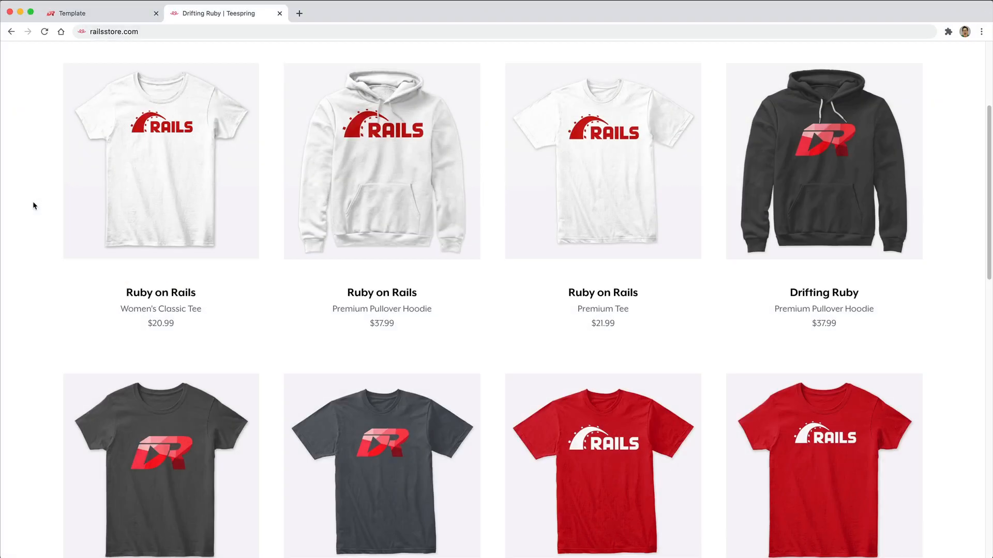
pyautogui.moveTo(133, 45)
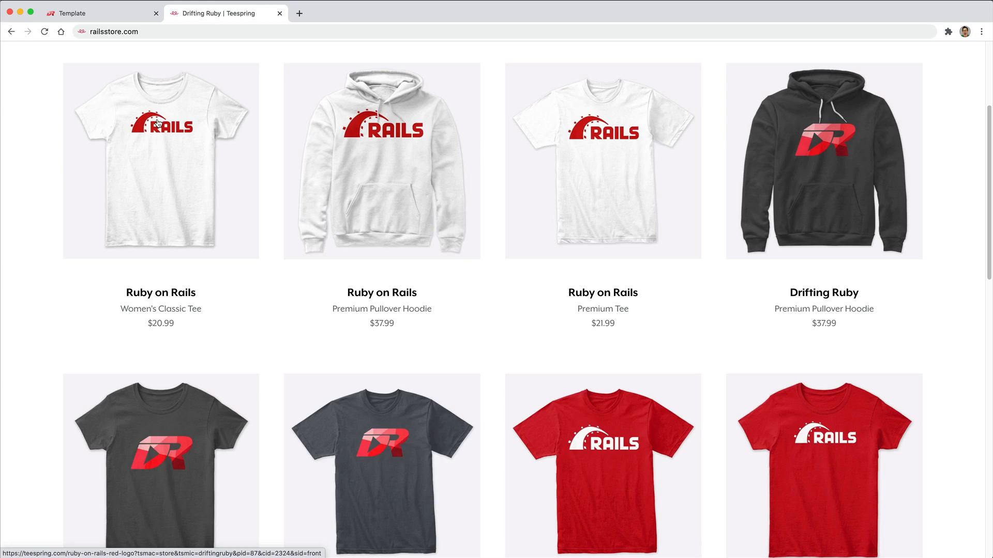
pyautogui.moveTo(484, 341)
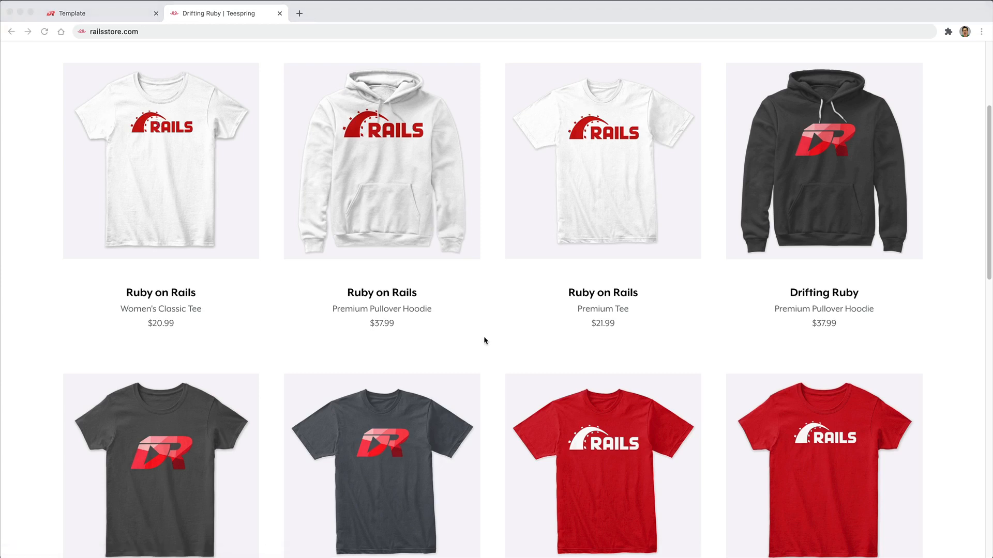